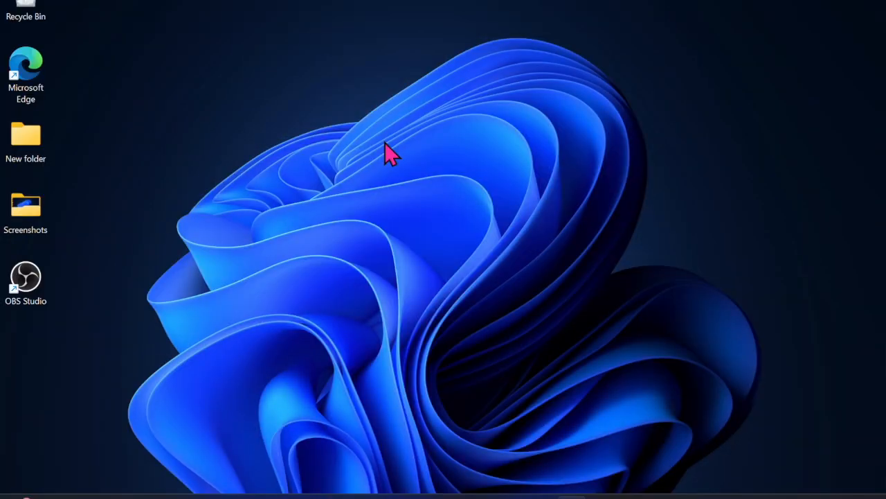
{"action": "mouse_move", "coordinate": [850, 407]}
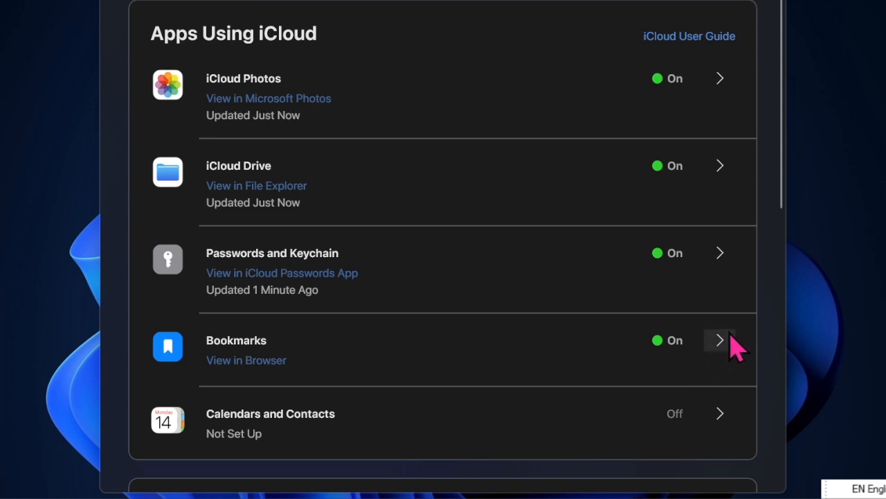
{"action": "mouse_move", "coordinate": [727, 350]}
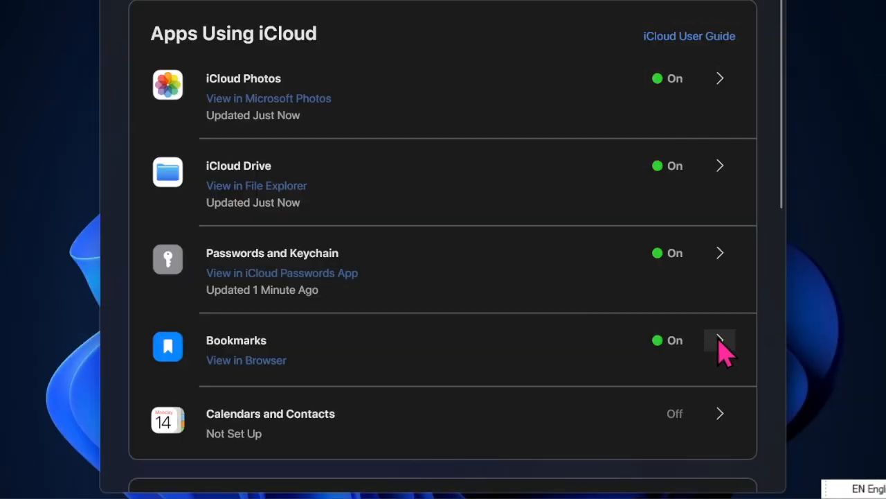
- Keep Safari bookmark sync On and install the iCloud Bookmarks extension for Microsoft Edge
{"action": "left_click", "coordinate": [720, 340]}
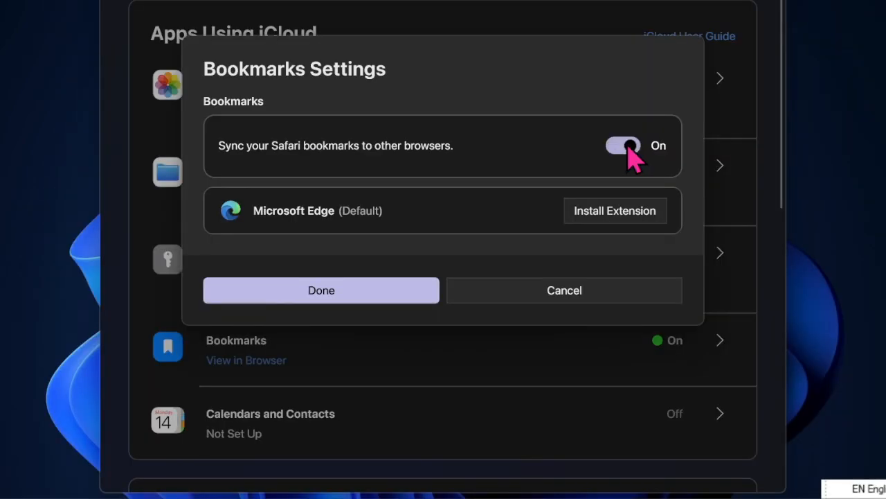
{"action": "left_click", "coordinate": [623, 145]}
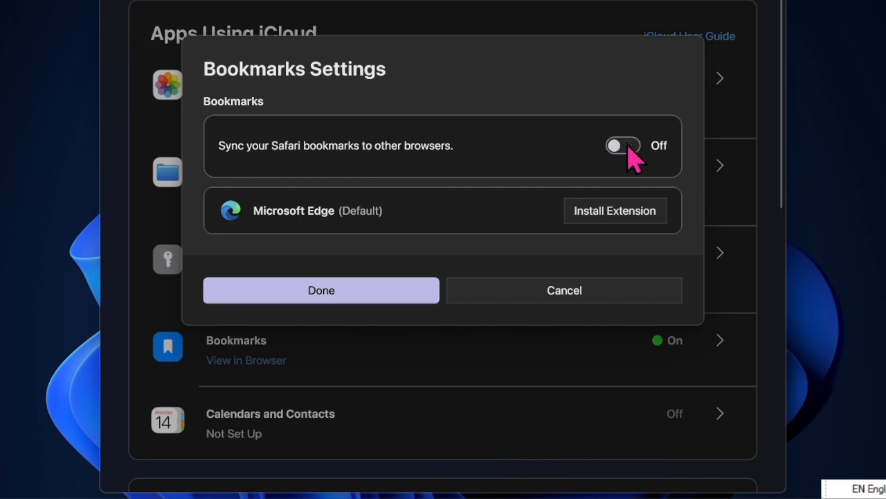
{"action": "left_click", "coordinate": [623, 145]}
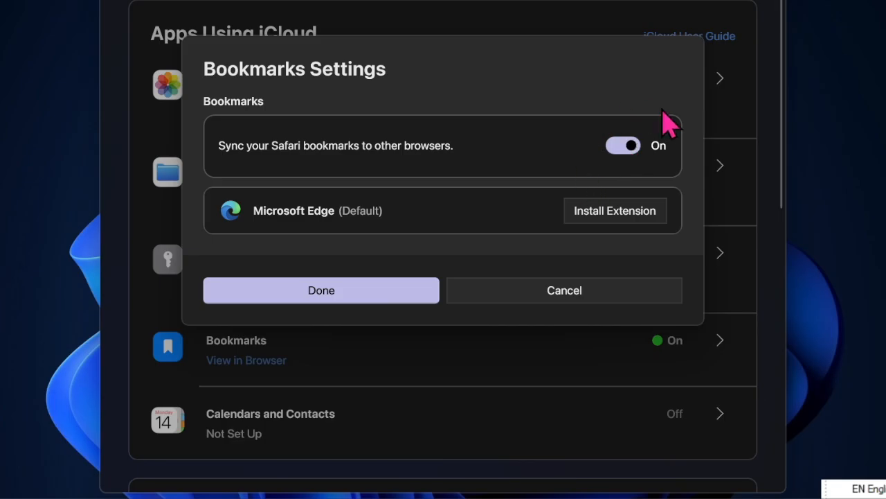
{"action": "mouse_move", "coordinate": [533, 232]}
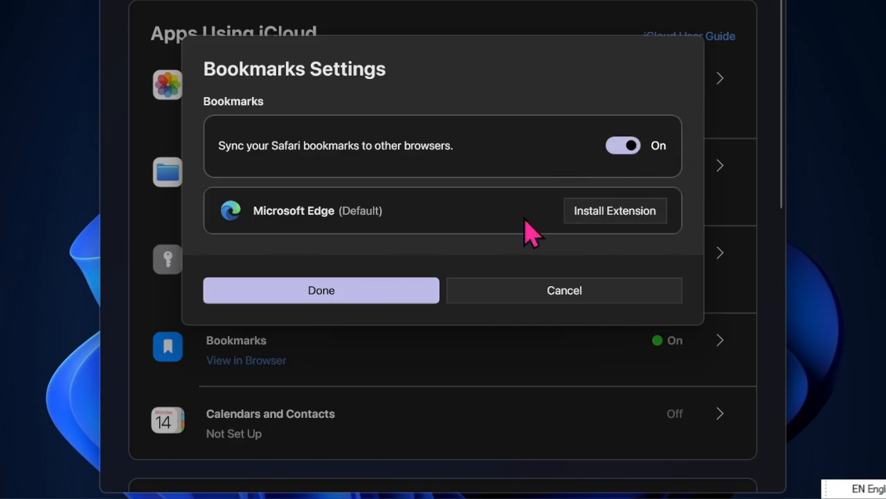
{"action": "mouse_move", "coordinate": [673, 196]}
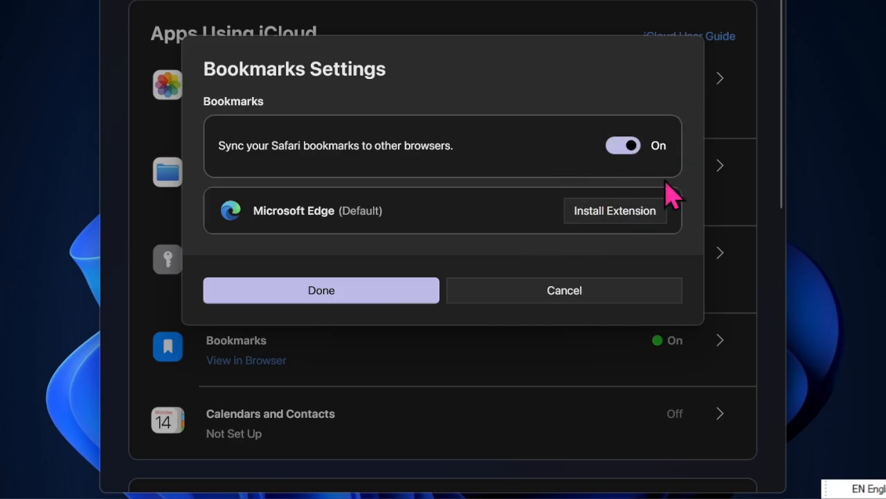
{"action": "mouse_move", "coordinate": [610, 201]}
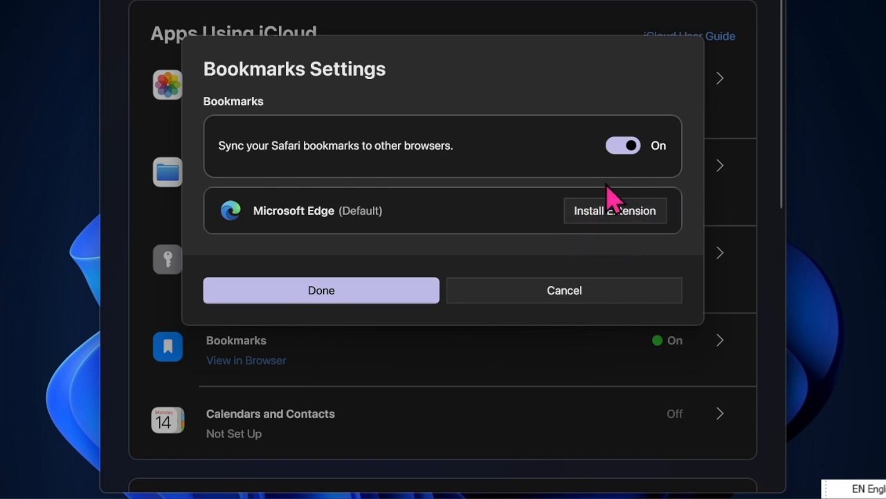
{"action": "left_click", "coordinate": [615, 210]}
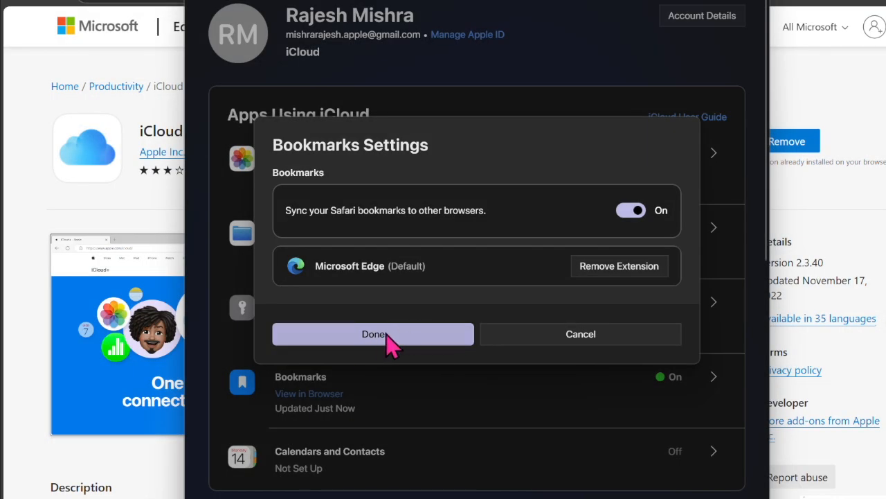
{"action": "left_click", "coordinate": [373, 333]}
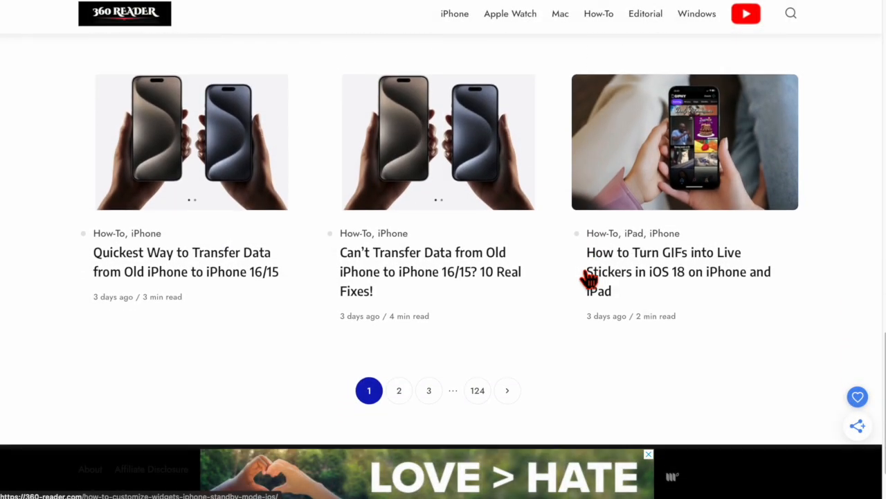
- Browse the Mac article category on the 360 Reader site
{"action": "scroll", "scroll_direction": "down", "scroll_amount": 3}
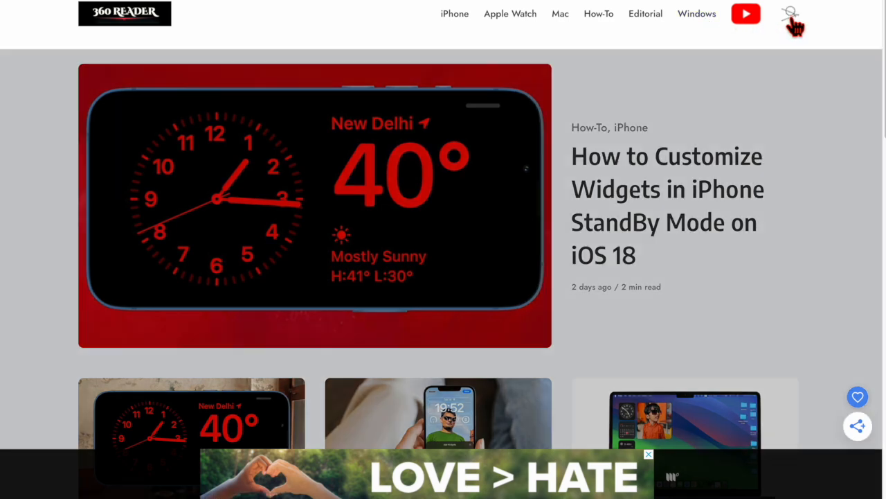
{"action": "left_click", "coordinate": [790, 14]}
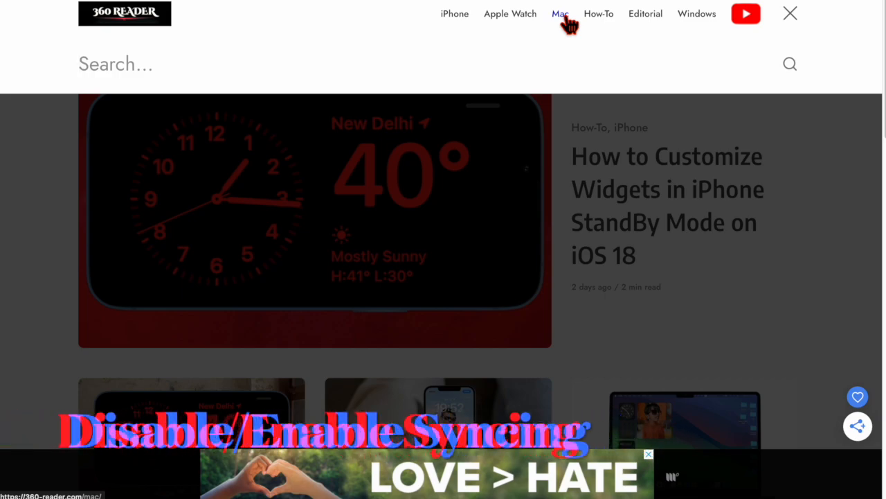
{"action": "left_click", "coordinate": [560, 13]}
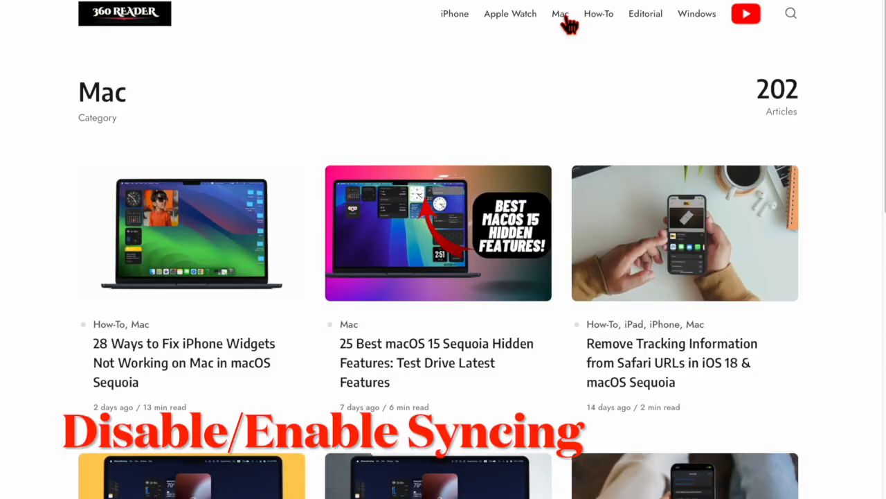
{"action": "scroll", "scroll_direction": "down", "scroll_amount": 3}
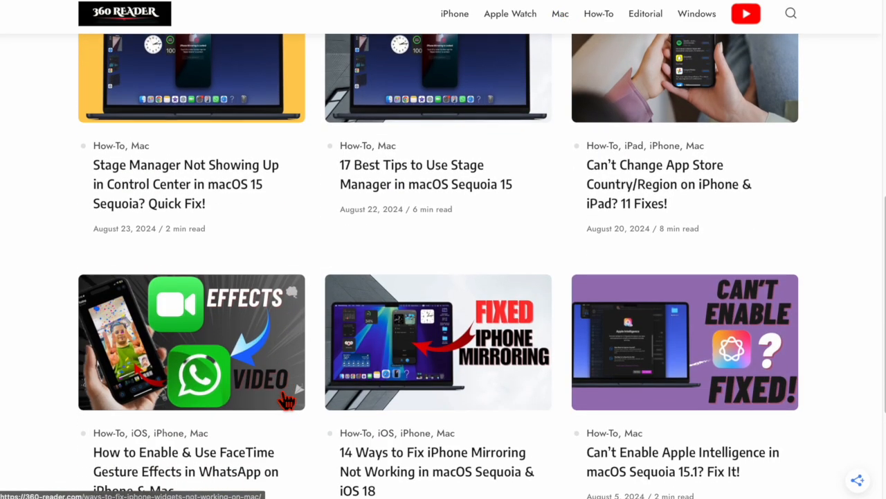
{"action": "scroll", "scroll_direction": "down", "scroll_amount": 3}
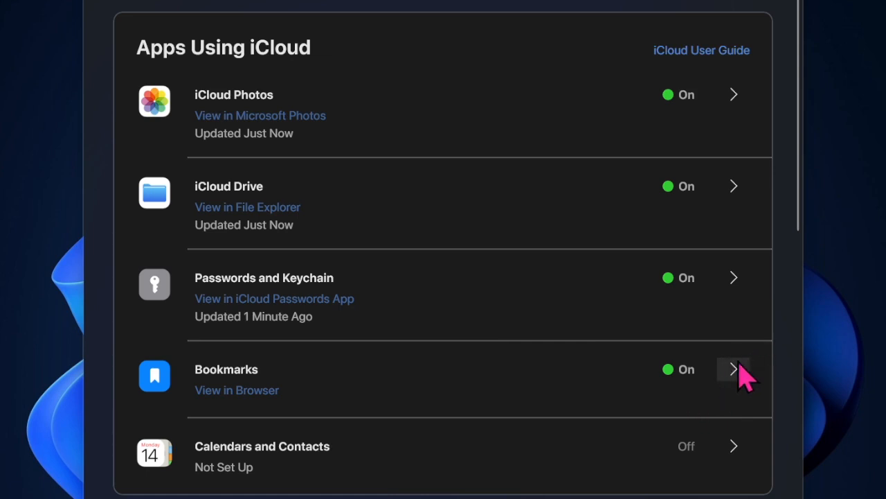
- Set the 'Sync your Safari bookmarks' toggle in Bookmarks Settings to Off
{"action": "left_click", "coordinate": [733, 370]}
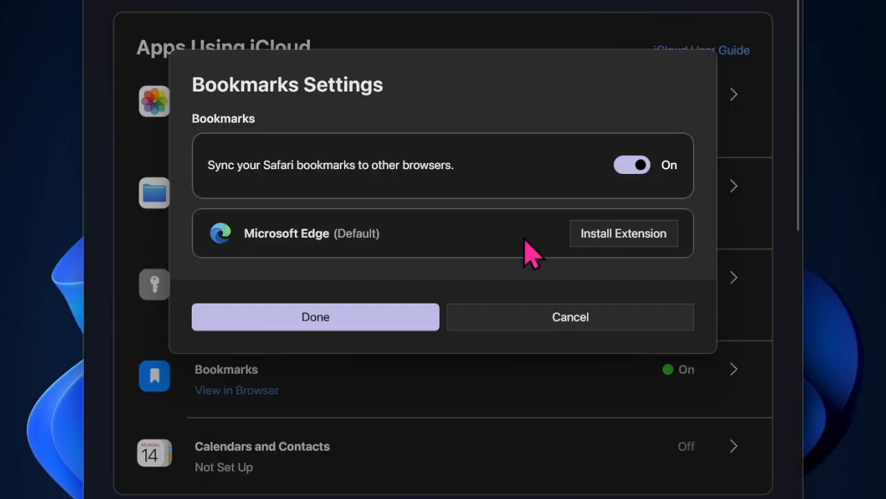
{"action": "mouse_move", "coordinate": [610, 208]}
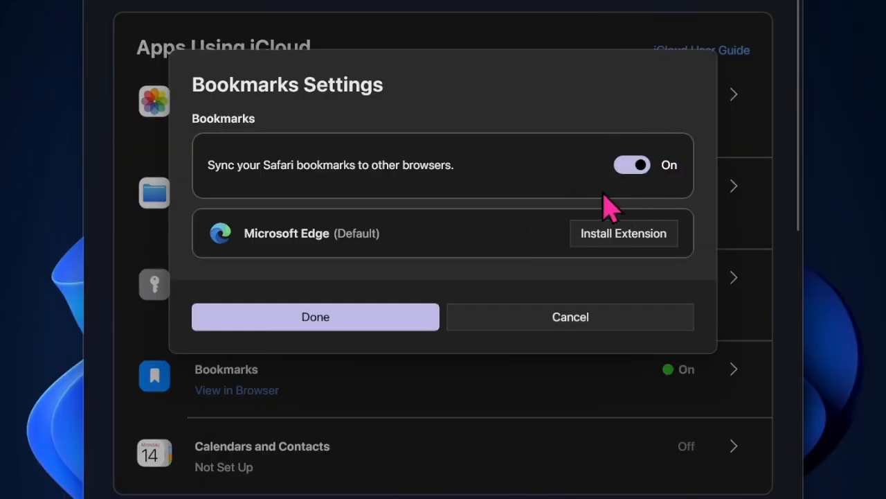
{"action": "left_click", "coordinate": [632, 165]}
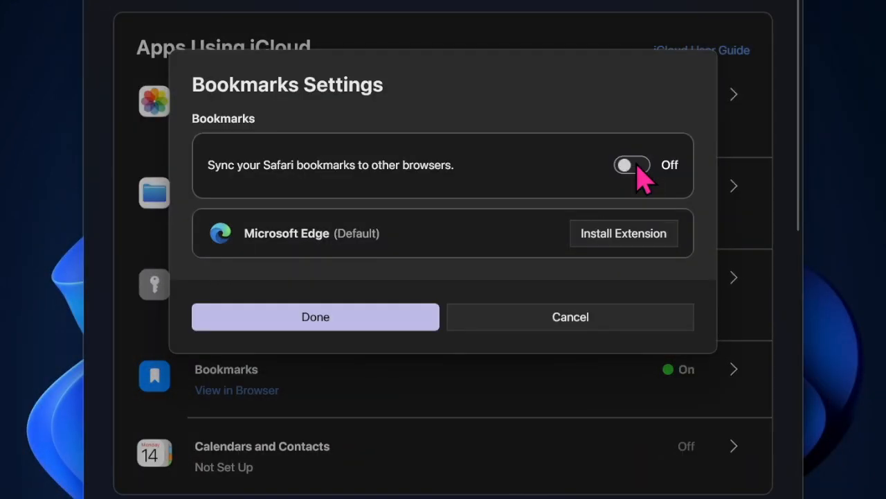
{"action": "left_click", "coordinate": [631, 165]}
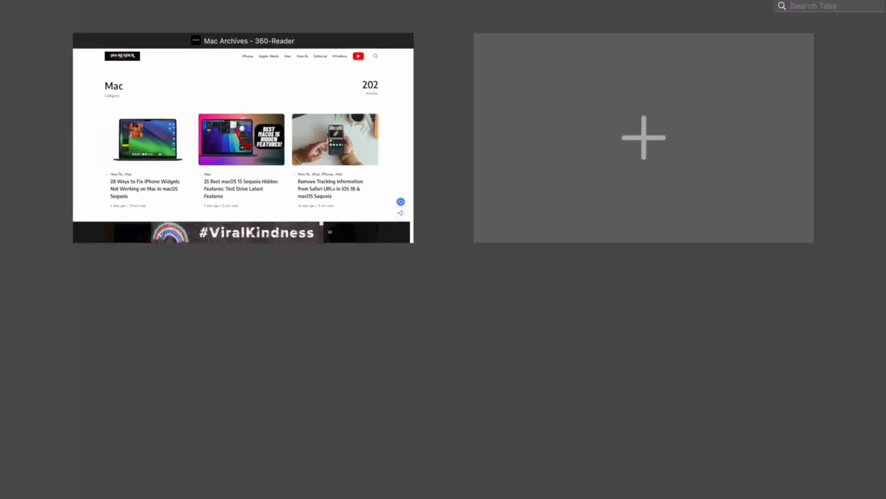
{"action": "mouse_move", "coordinate": [647, 139]}
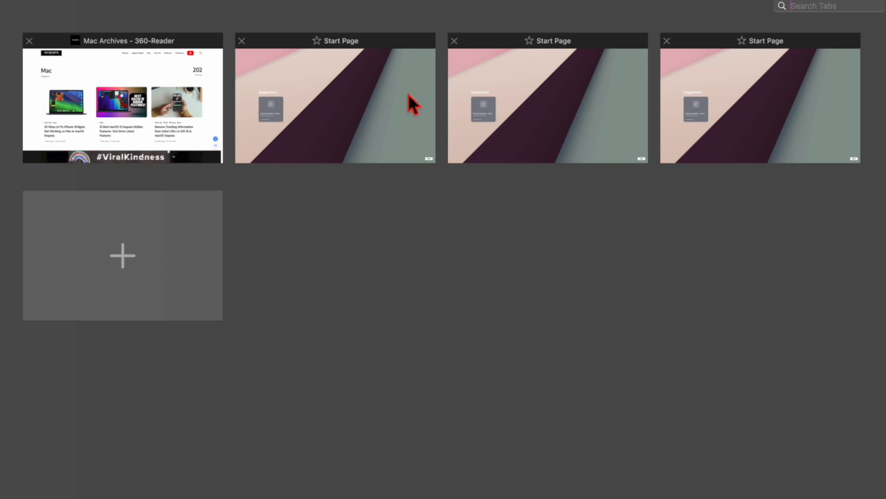
- Switch to one of the new Start Page tabs beside Mac Archives
{"action": "left_click", "coordinate": [335, 104]}
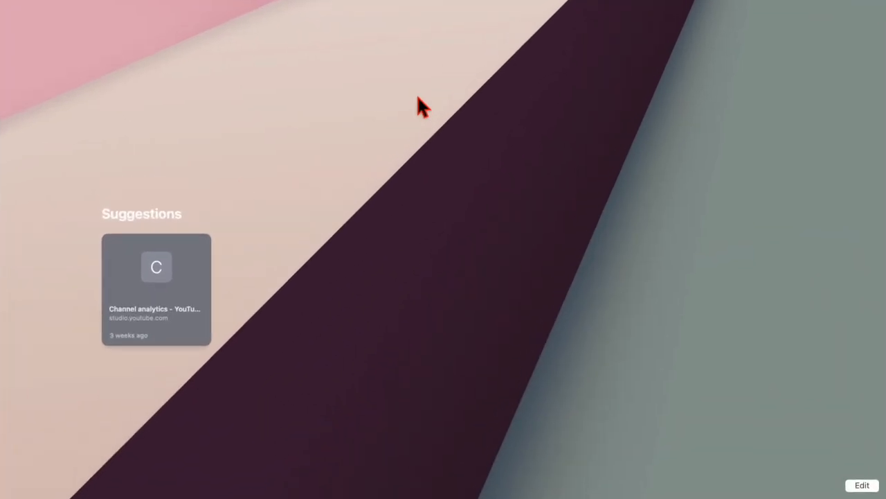
{"action": "mouse_move", "coordinate": [869, 492]}
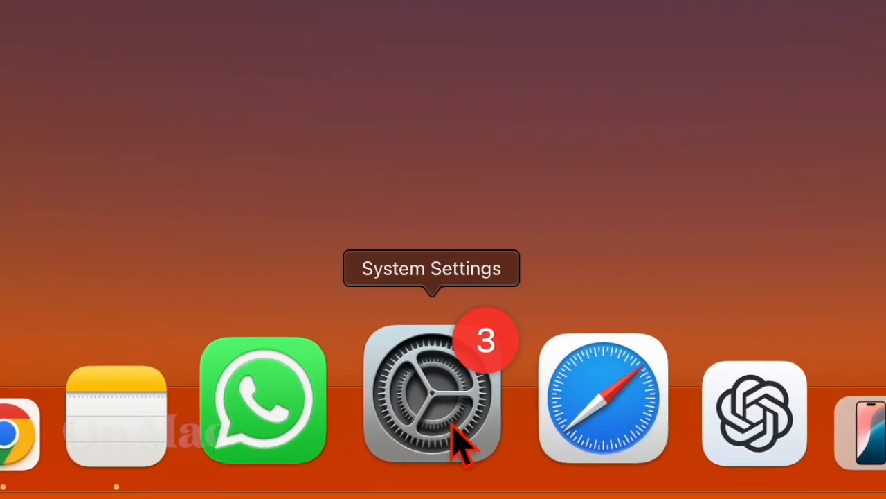
- Open Mac System Settings to the iCloud apps list showing Safari enabled
{"action": "left_click", "coordinate": [433, 398]}
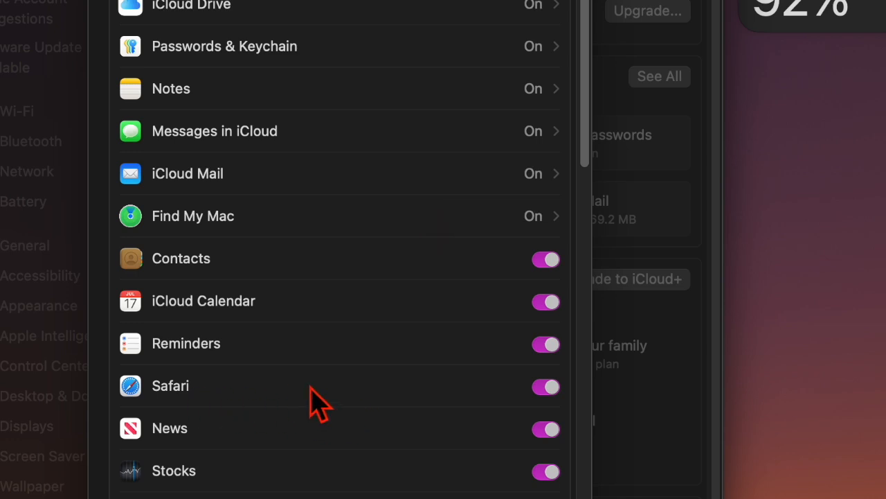
{"action": "left_click", "coordinate": [546, 386]}
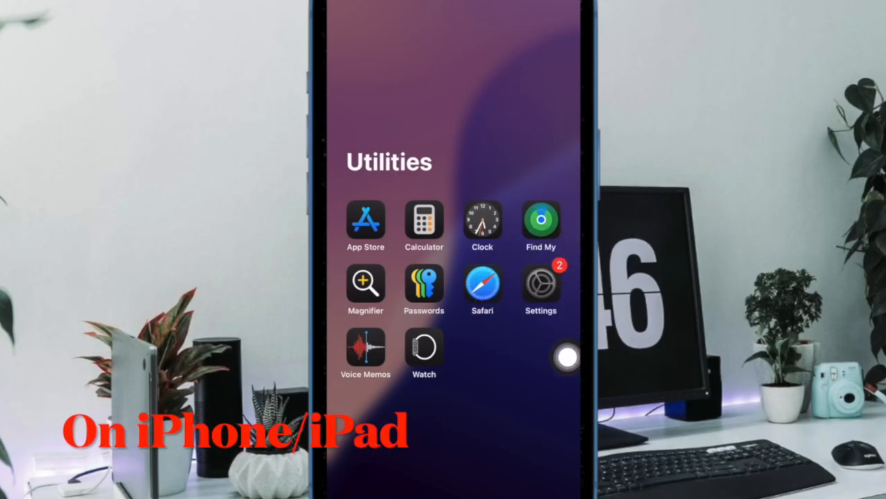
- Open the iPhone's Settings app and go to the Apple Account page
{"action": "left_click", "coordinate": [541, 284]}
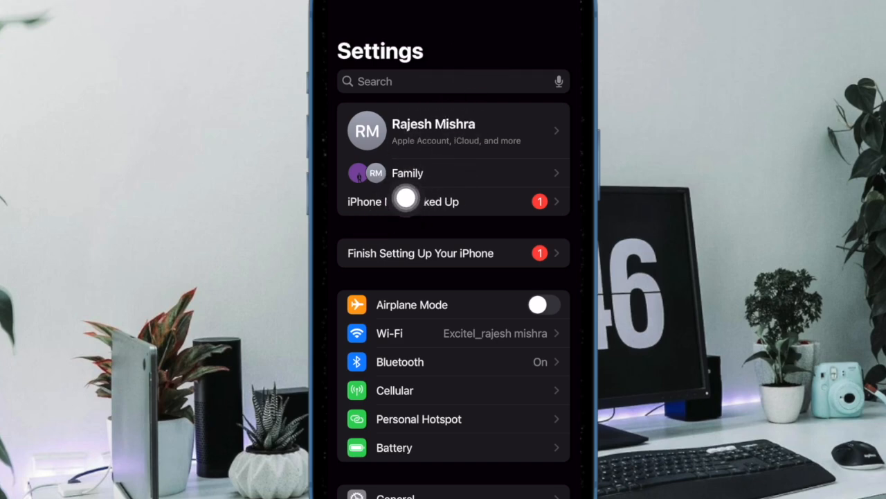
{"action": "left_click", "coordinate": [453, 130]}
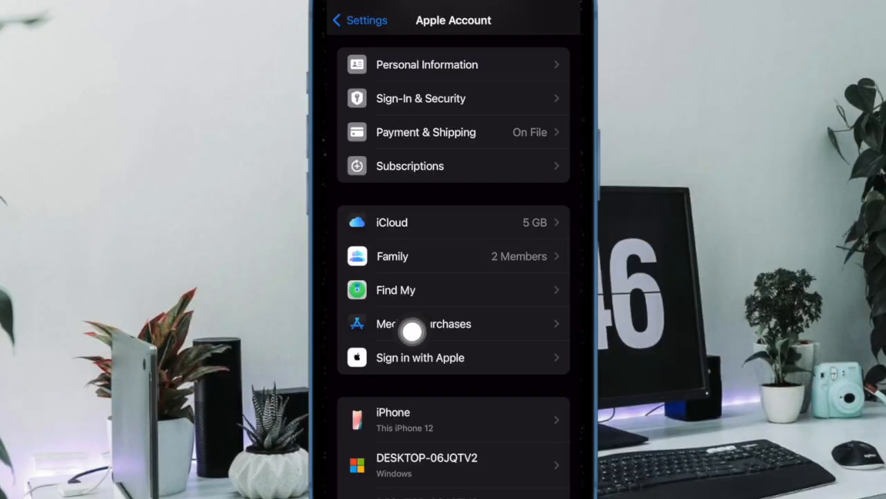